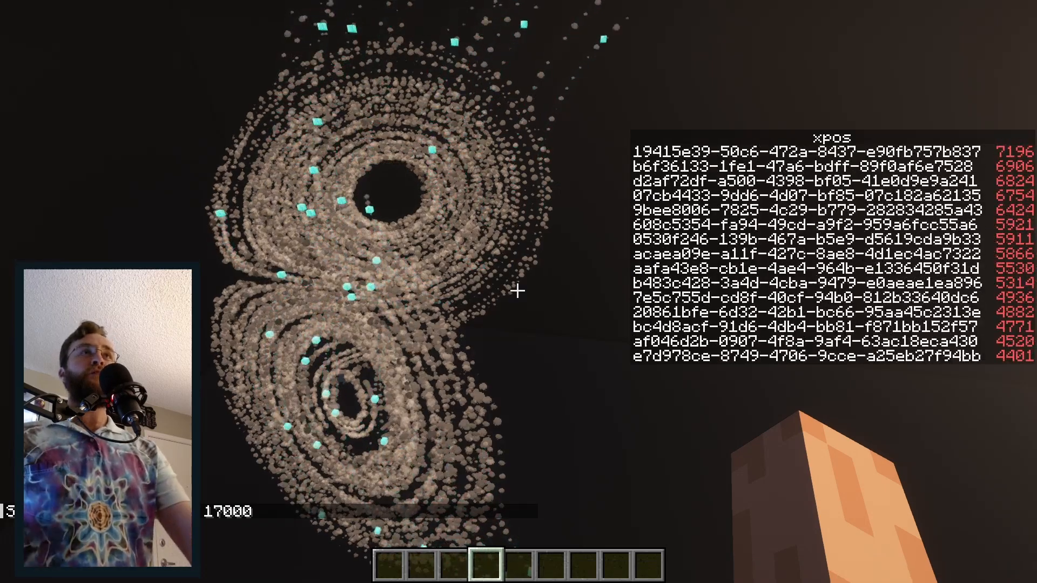
{"action": "mouse_move", "coordinate": [516, 291]}
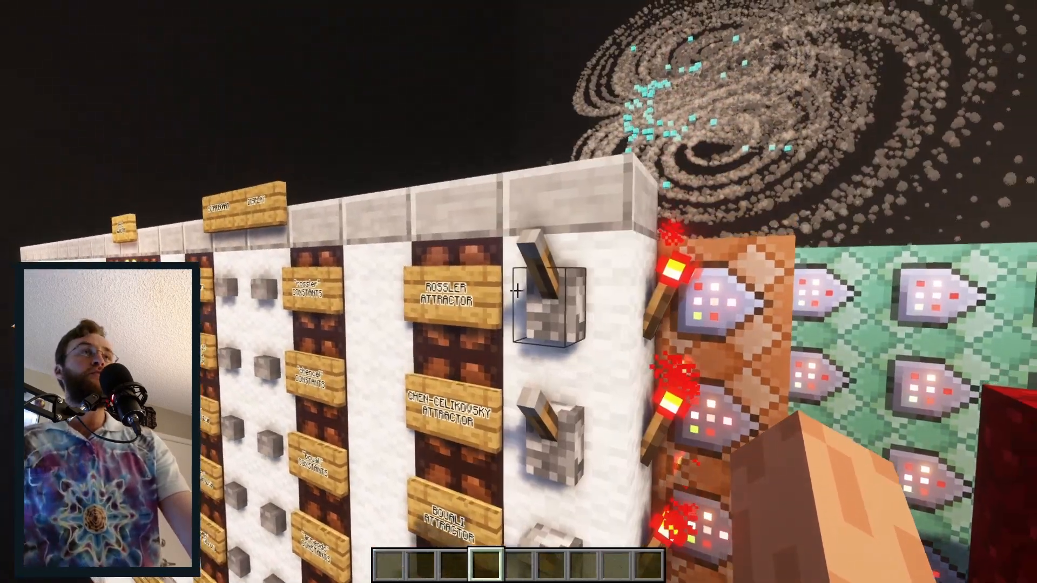
{"action": "mouse_move", "coordinate": [519, 294]}
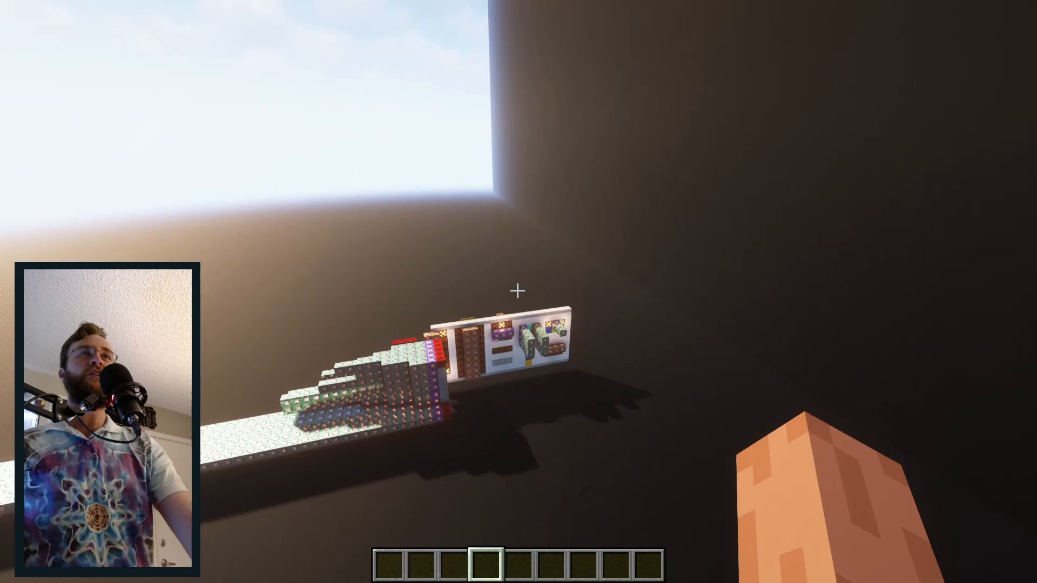
{"action": "mouse_move", "coordinate": [518, 292]}
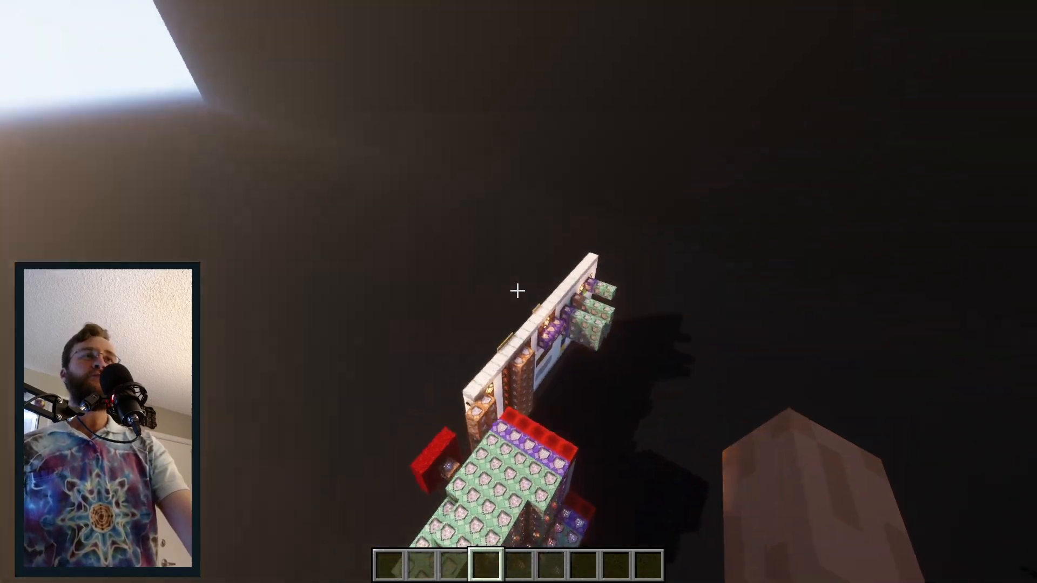
{"action": "mouse_move", "coordinate": [519, 291]}
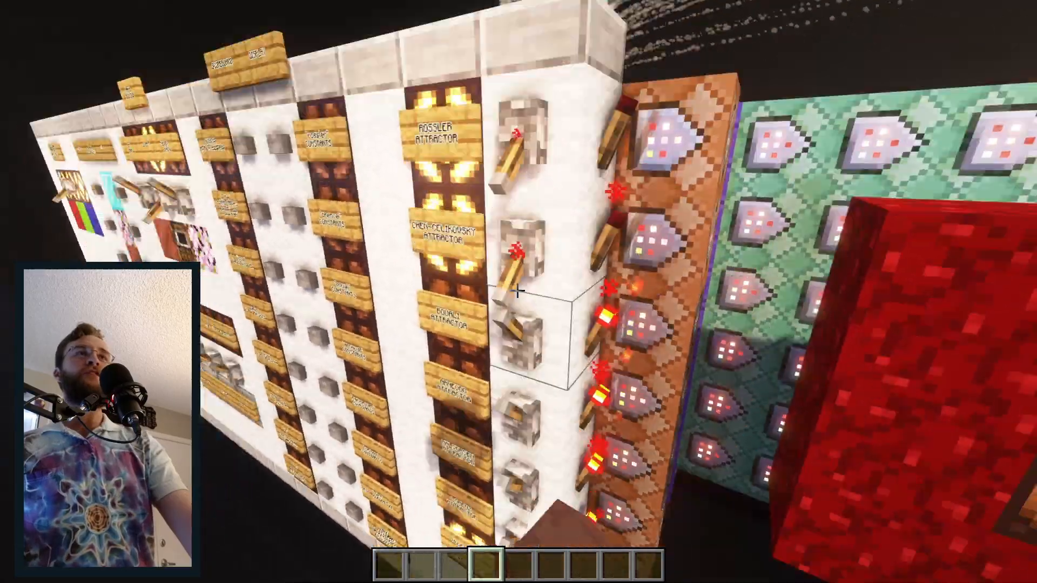
{"action": "mouse_move", "coordinate": [519, 291]}
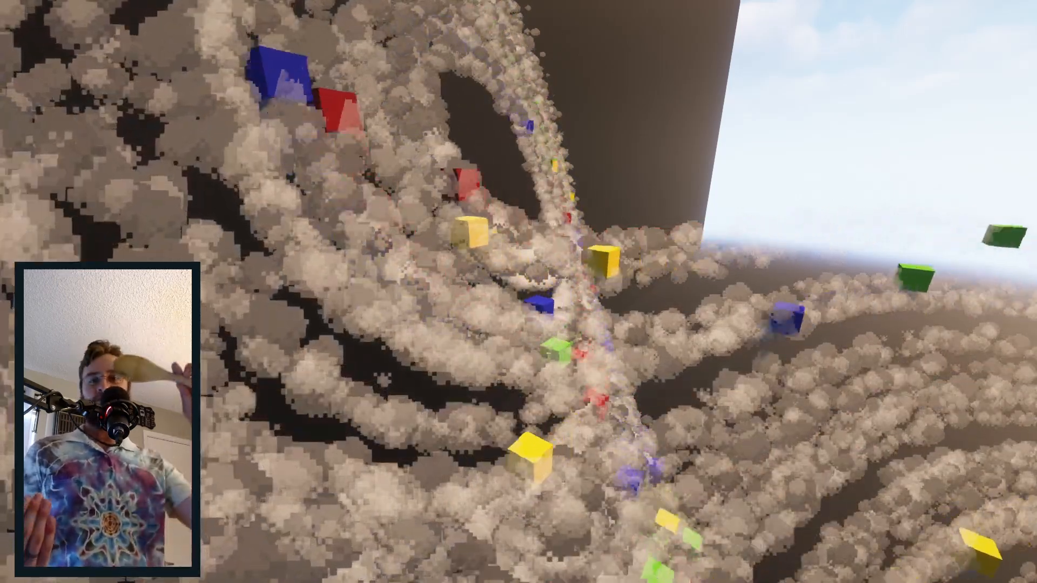
- Enlarge the PyCharm Run panel to read the printed chencel scoreboard commands
{"action": "key", "text": "F3"}
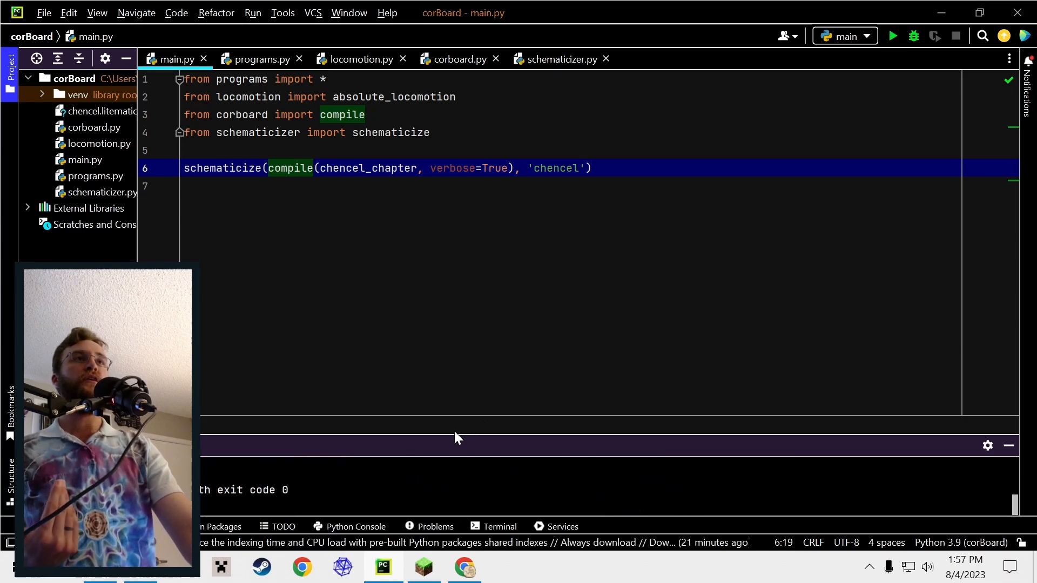
{"action": "left_click", "coordinate": [892, 36]}
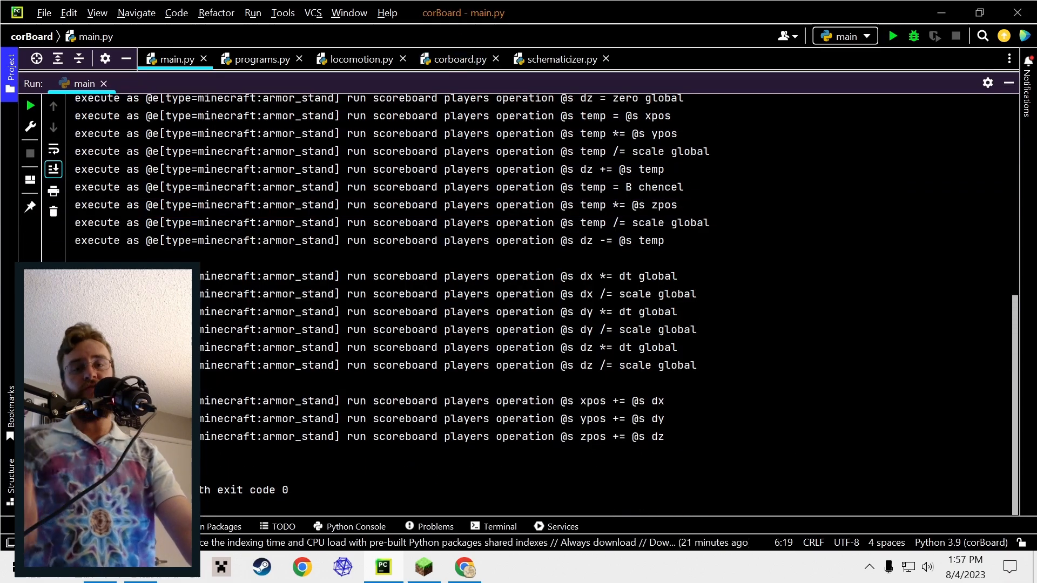
- Switch to corboard.py and scroll up to its floating-point scaling code
{"action": "left_click", "coordinate": [454, 59]}
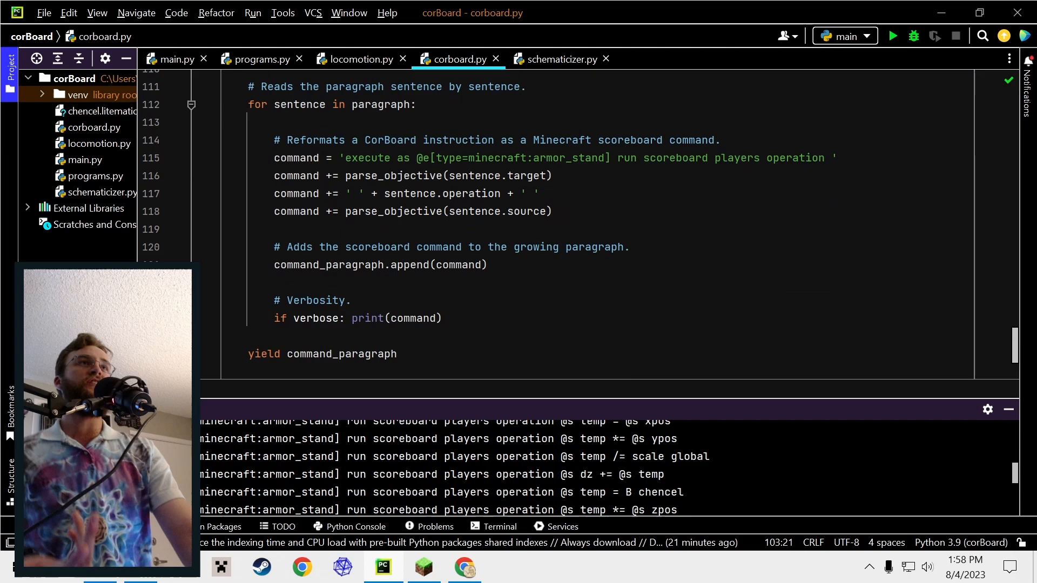
{"action": "scroll", "scroll_direction": "up", "scroll_amount": 3}
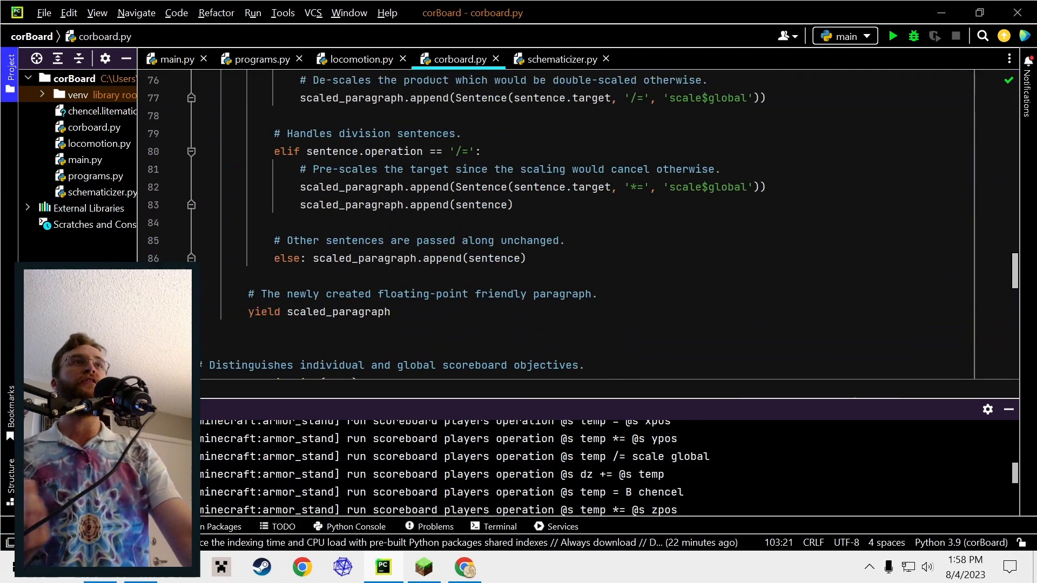
{"action": "left_click", "coordinate": [559, 59]}
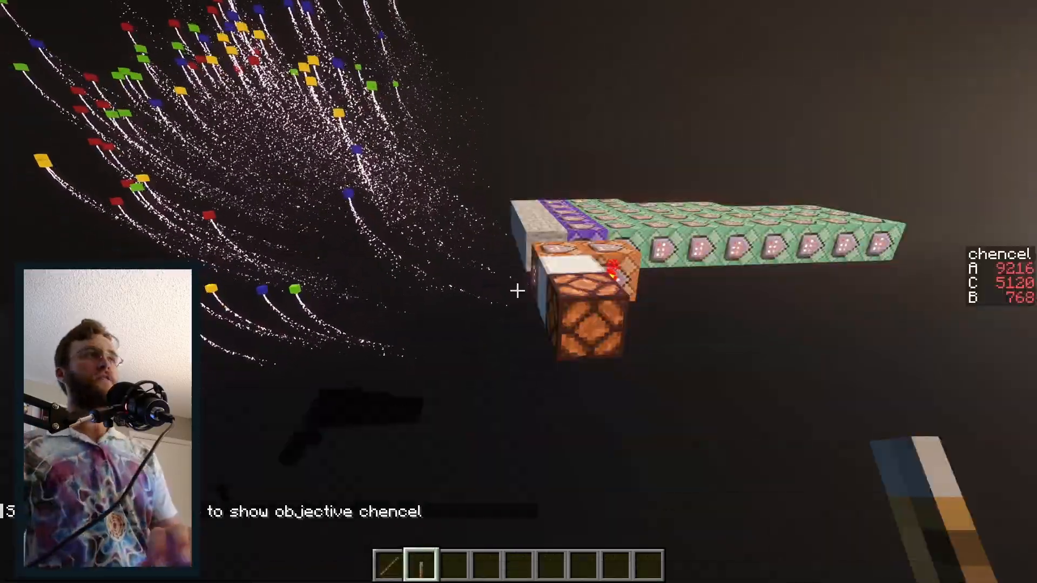
{"action": "mouse_move", "coordinate": [516, 291]}
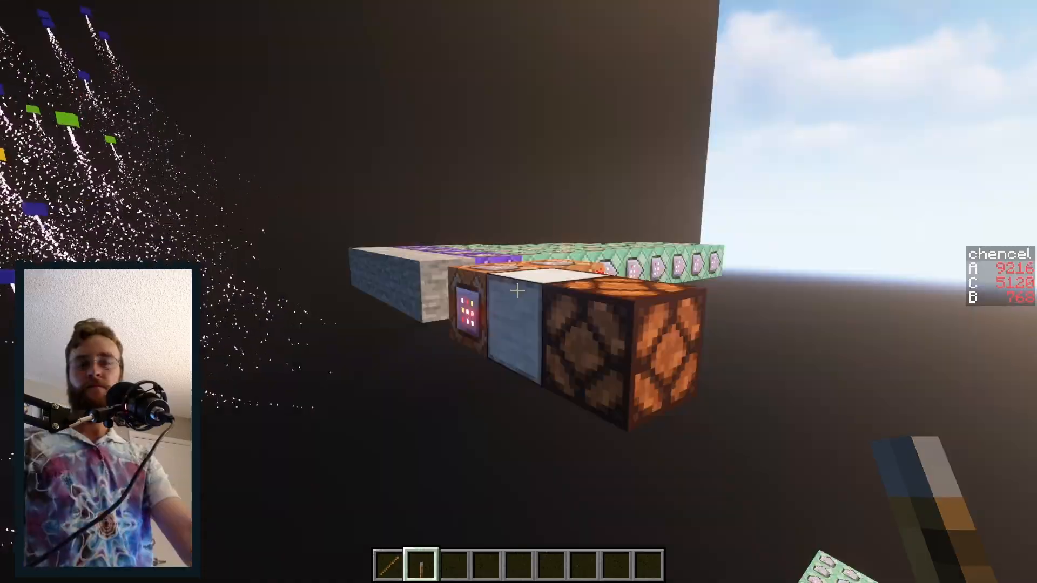